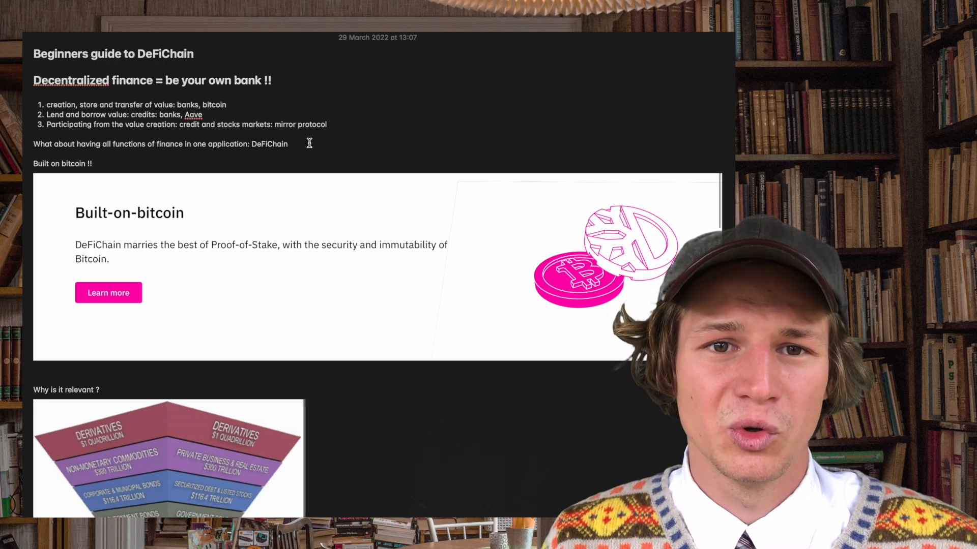
scroll("down", 3)
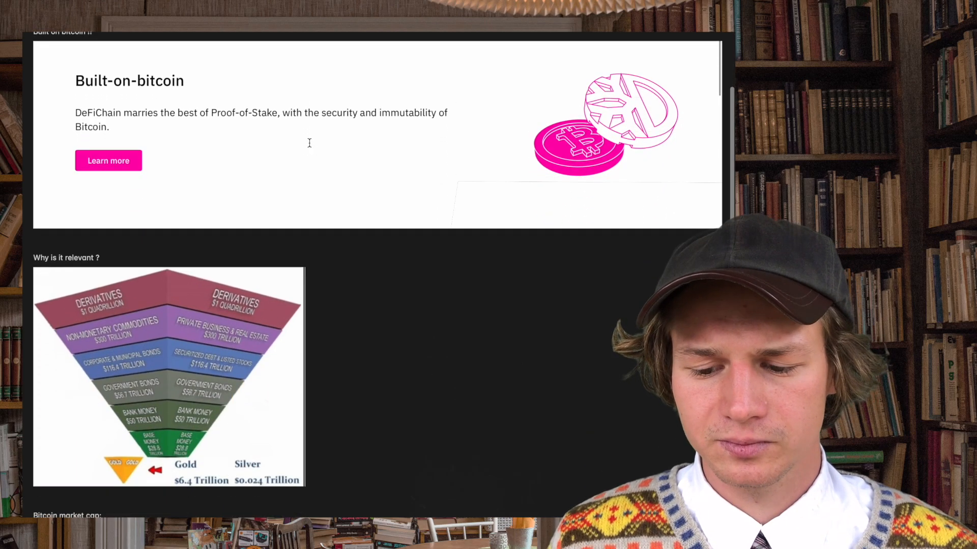
scroll("down", 3)
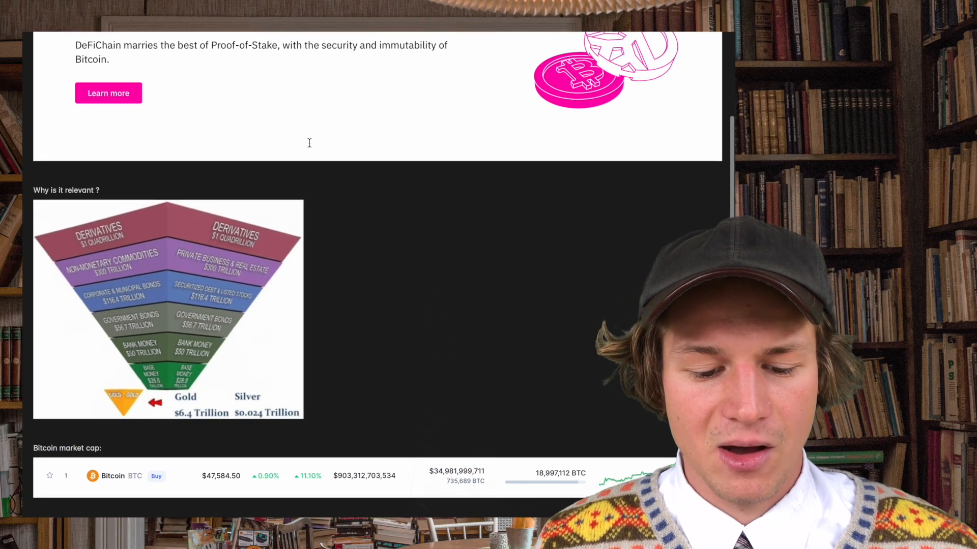
scroll("down", 3)
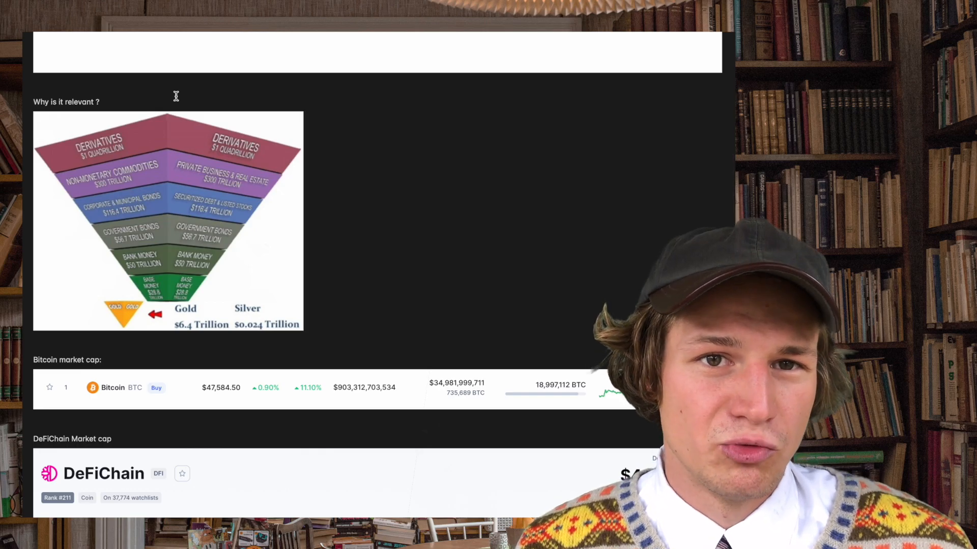
scroll("down", 3)
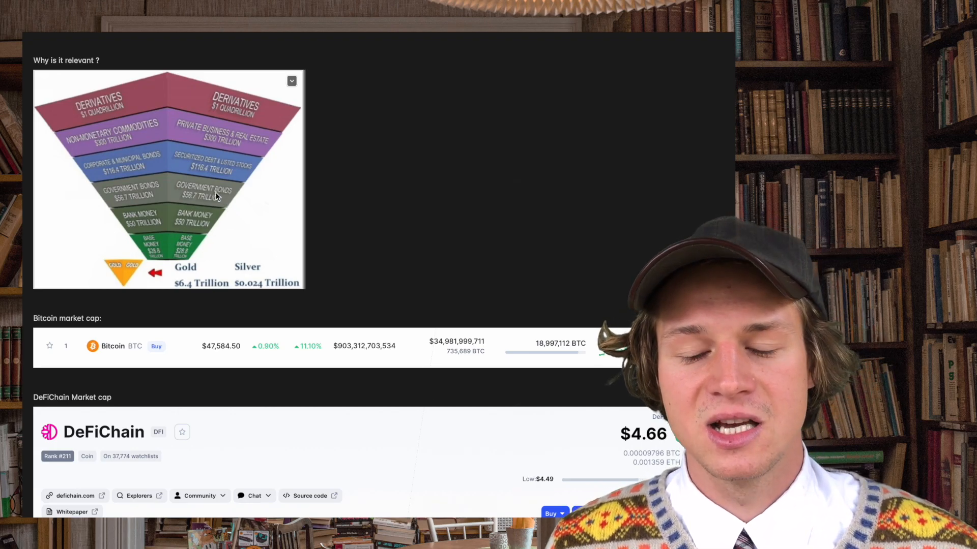
mouse_move(162, 94)
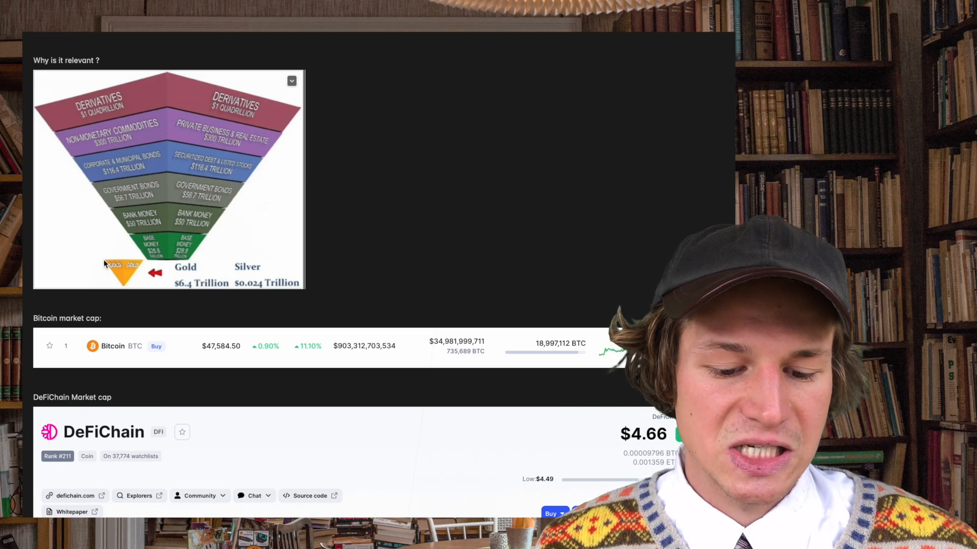
mouse_move(146, 269)
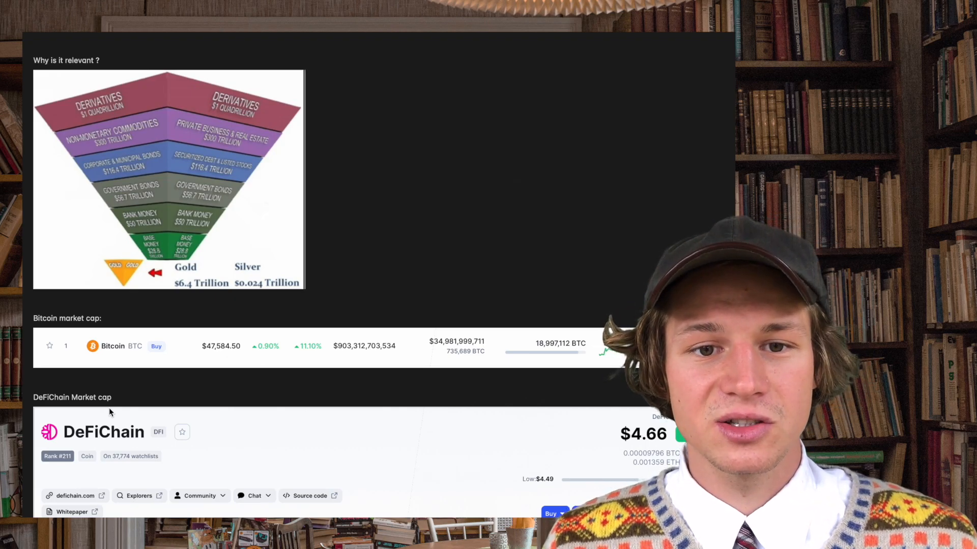
mouse_move(259, 60)
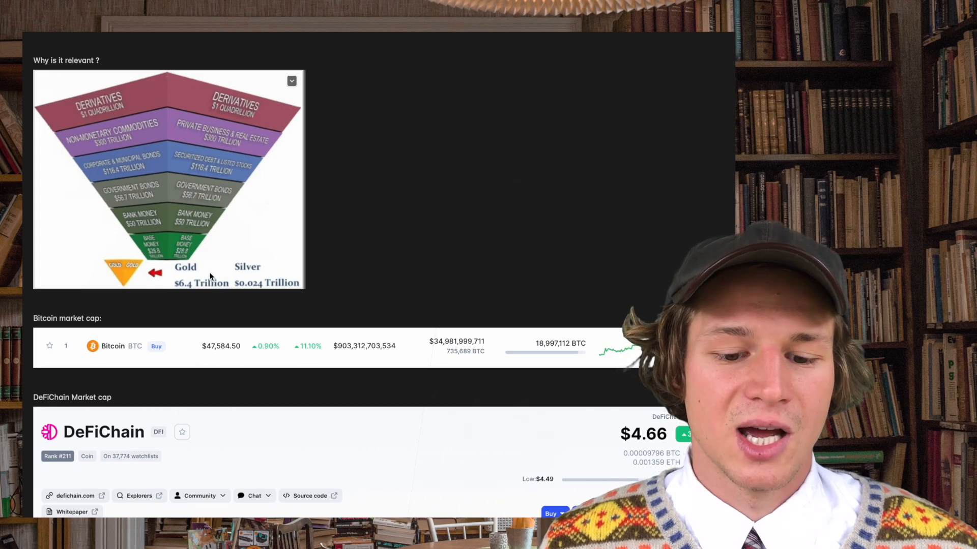
mouse_move(259, 157)
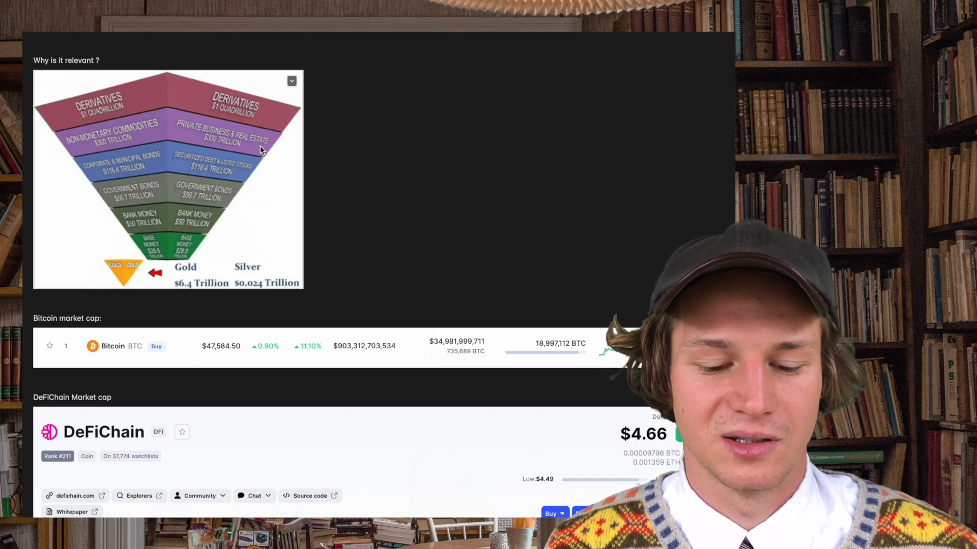
scroll("down", 3)
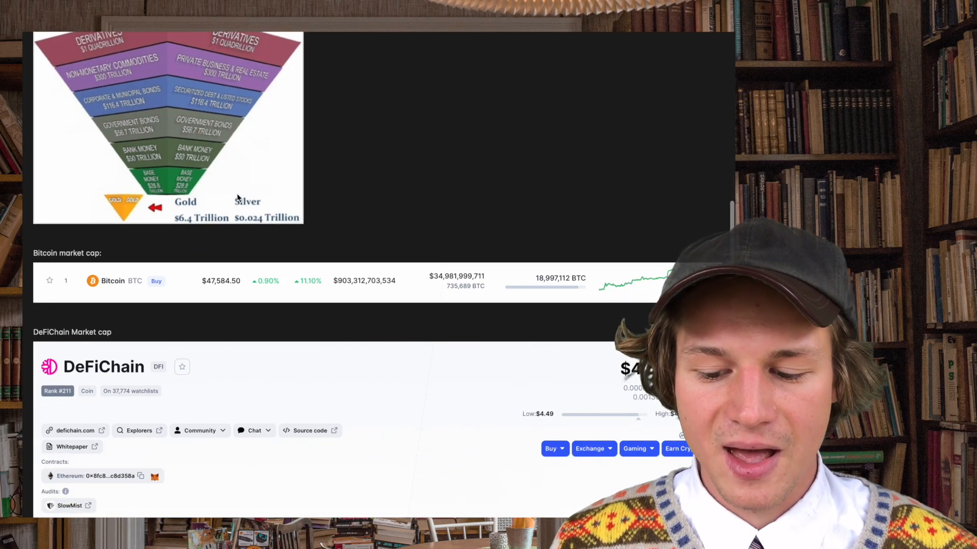
scroll("down", 3)
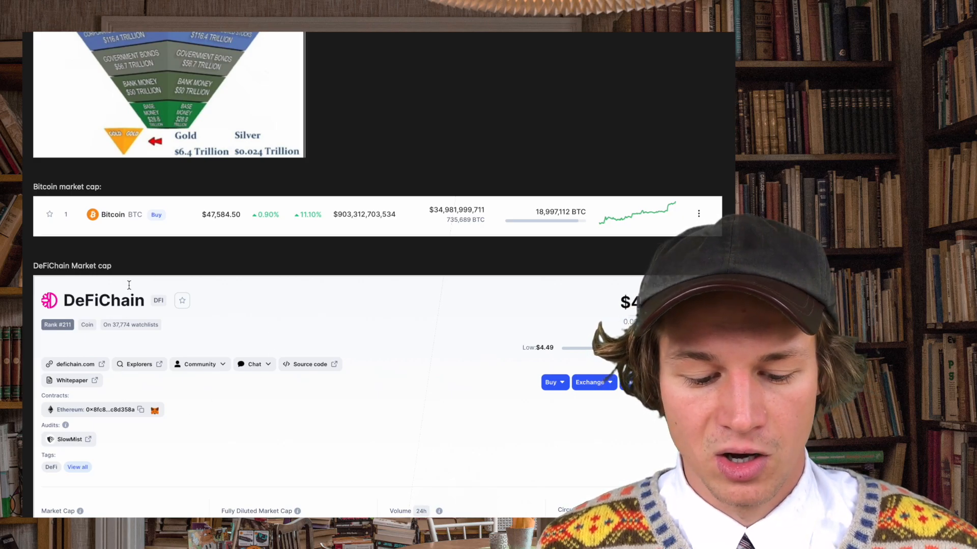
scroll("down", 3)
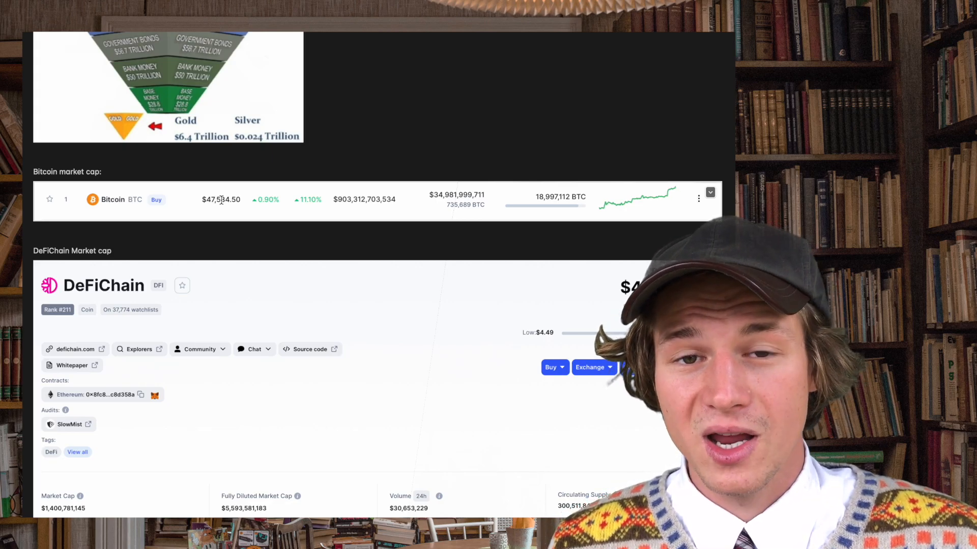
scroll("down", 3)
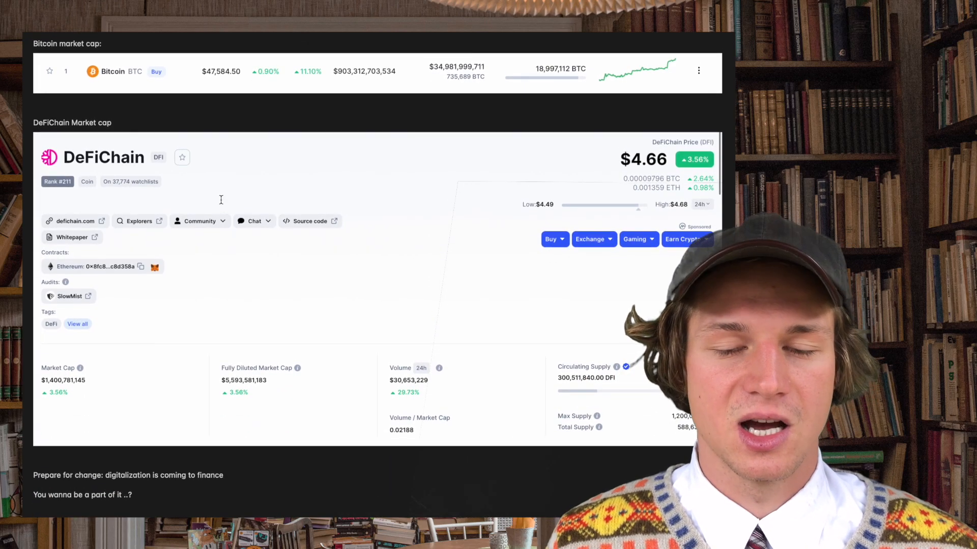